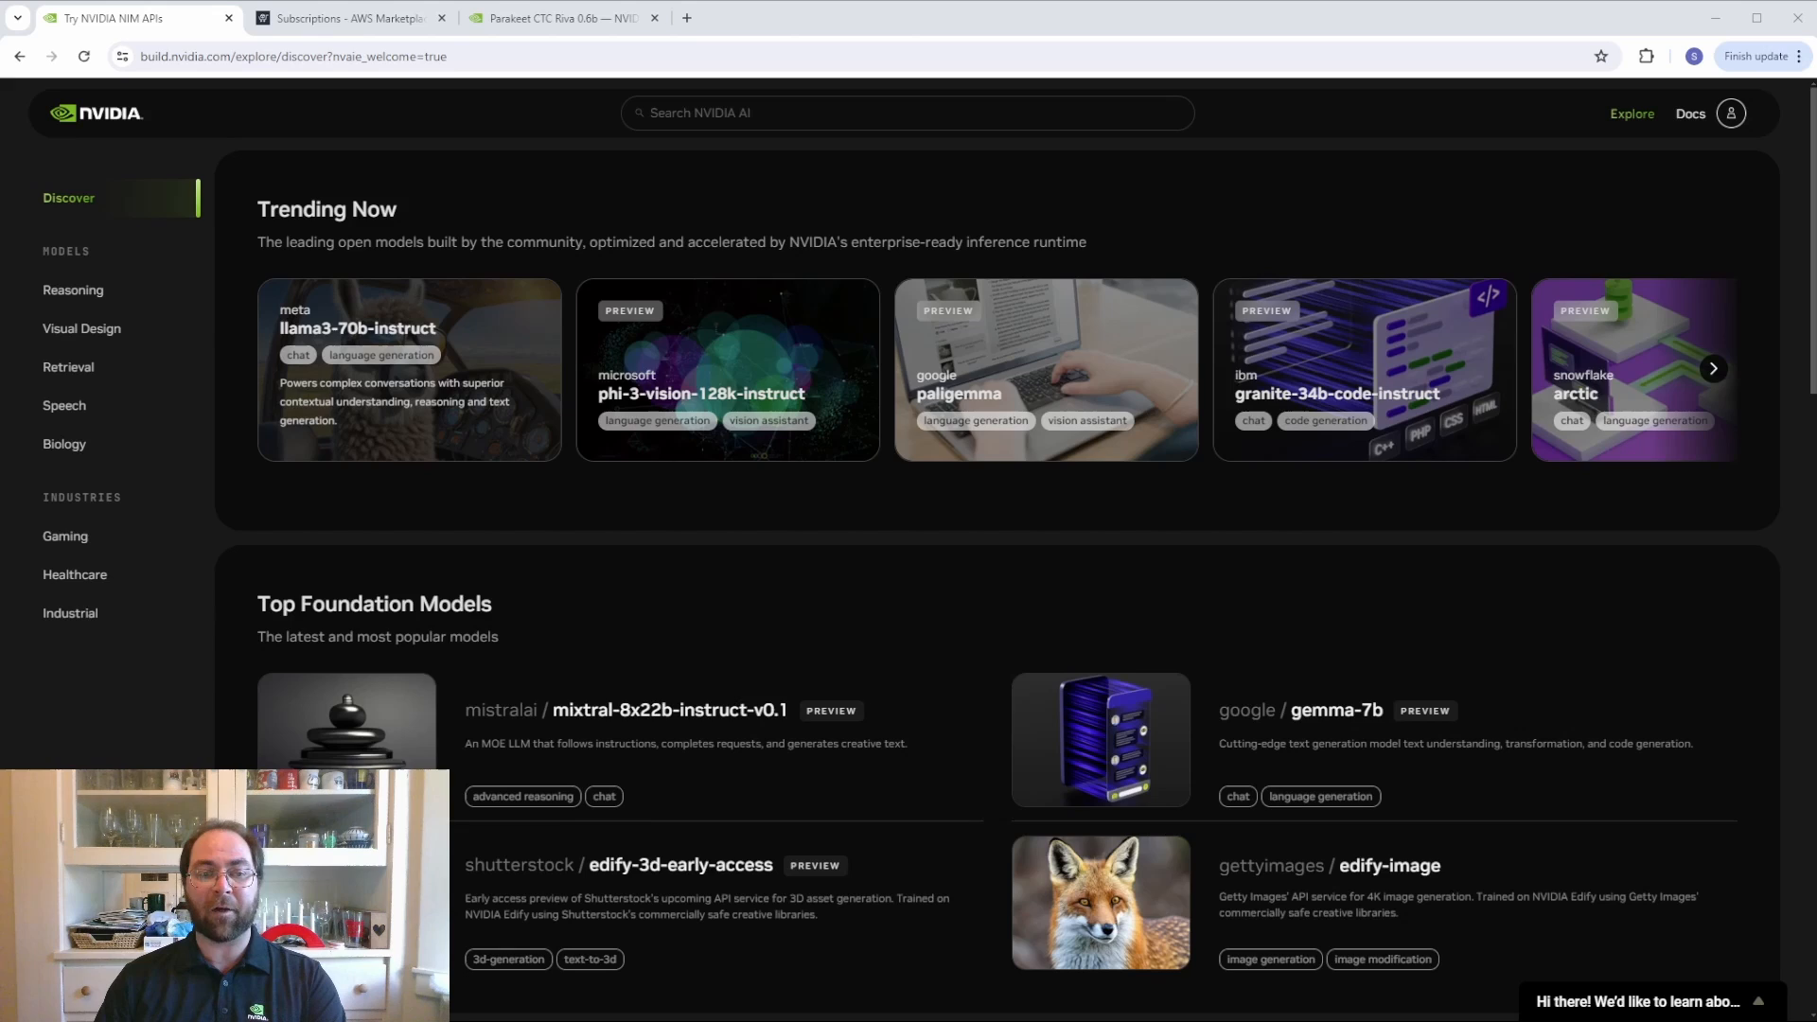
- Filter Marketplace subscriptions to NVIDIA GPU AMIs and bring up the Parakeet model documentation
{"action": "left_click", "coordinate": [409, 369]}
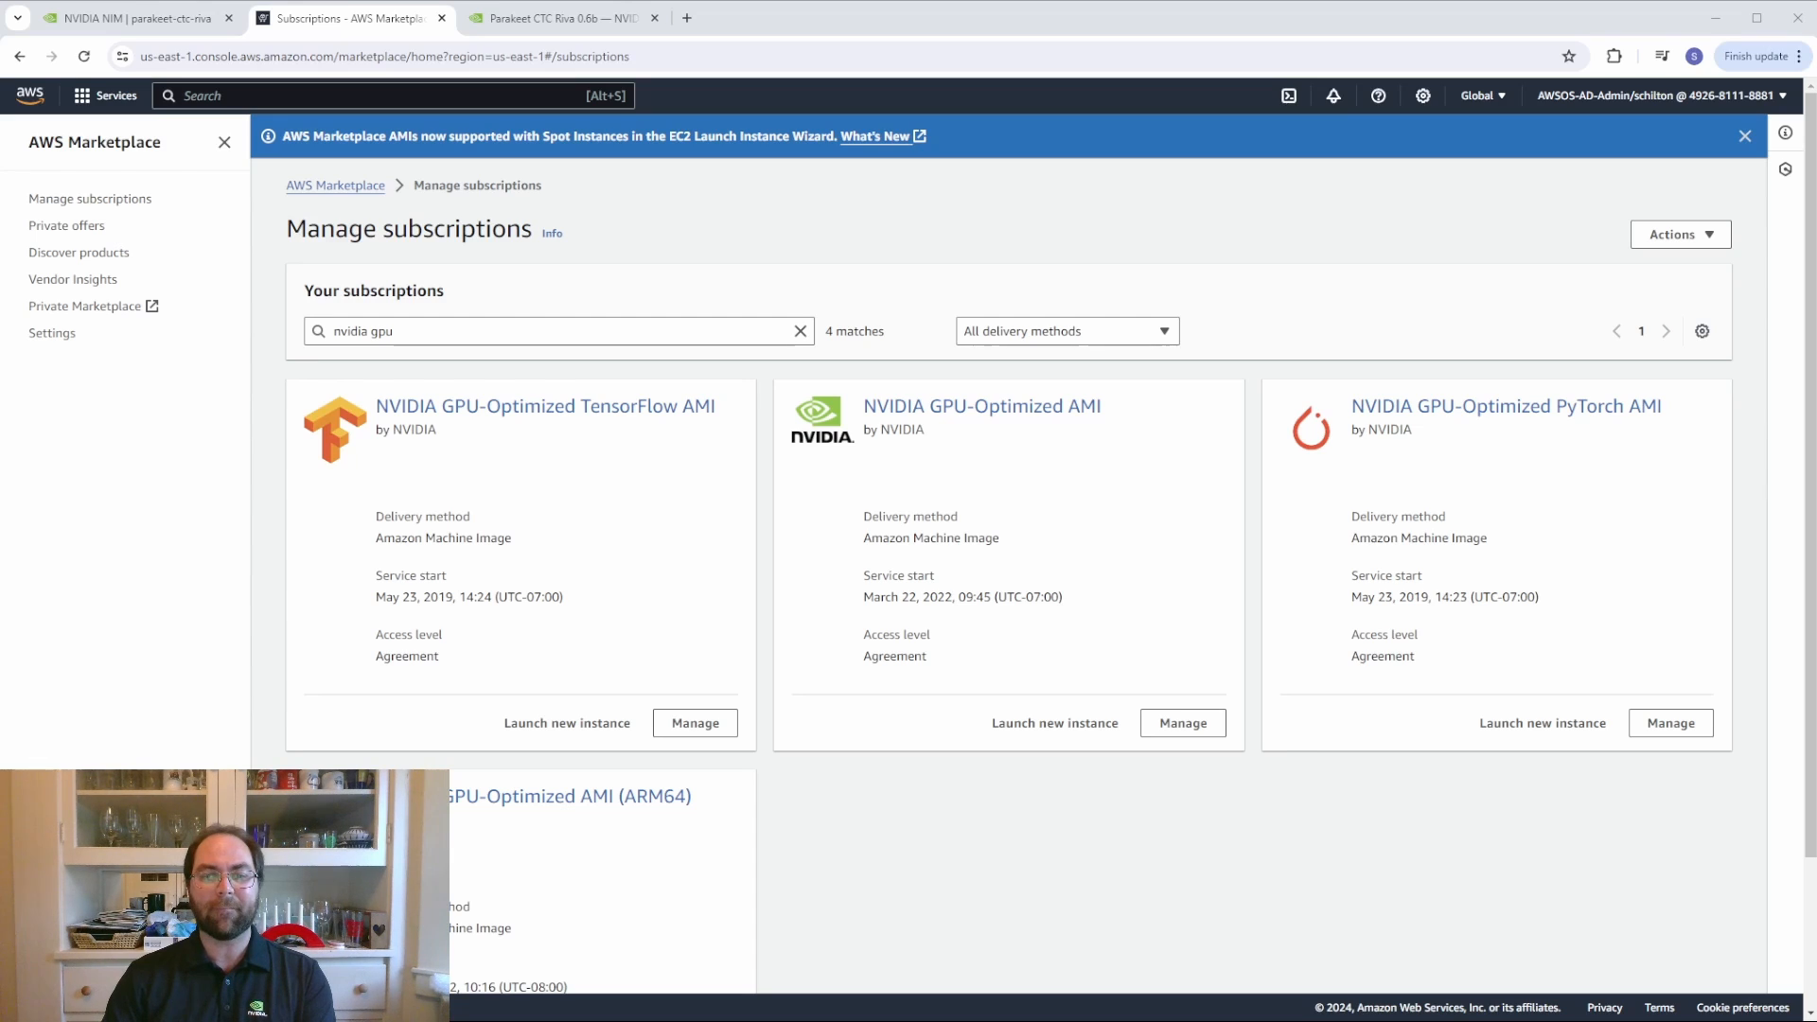
{"action": "left_click", "coordinate": [562, 17]}
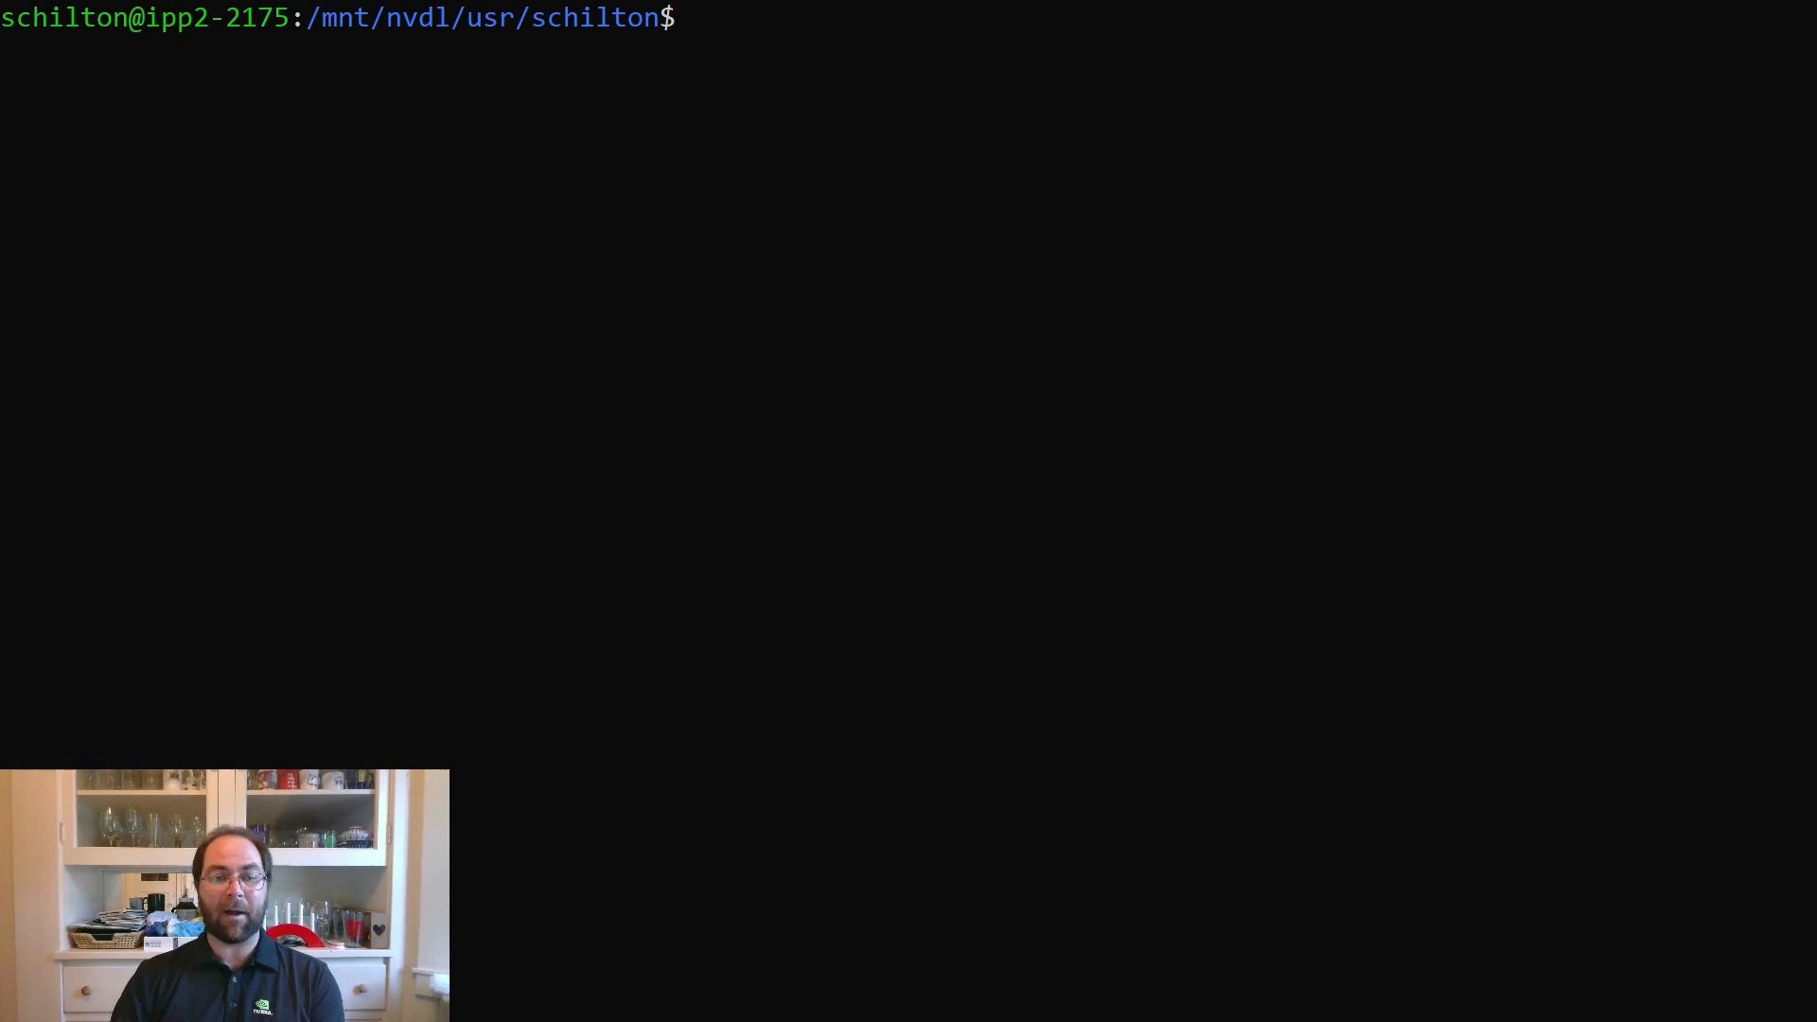
- Pull the nvcr.io/nvidia/nim/speech_nim:24.03 container image with docker
{"action": "type", "text": "docker pull nvcr.io/nvidia/nim/speech_nim:24.03"}
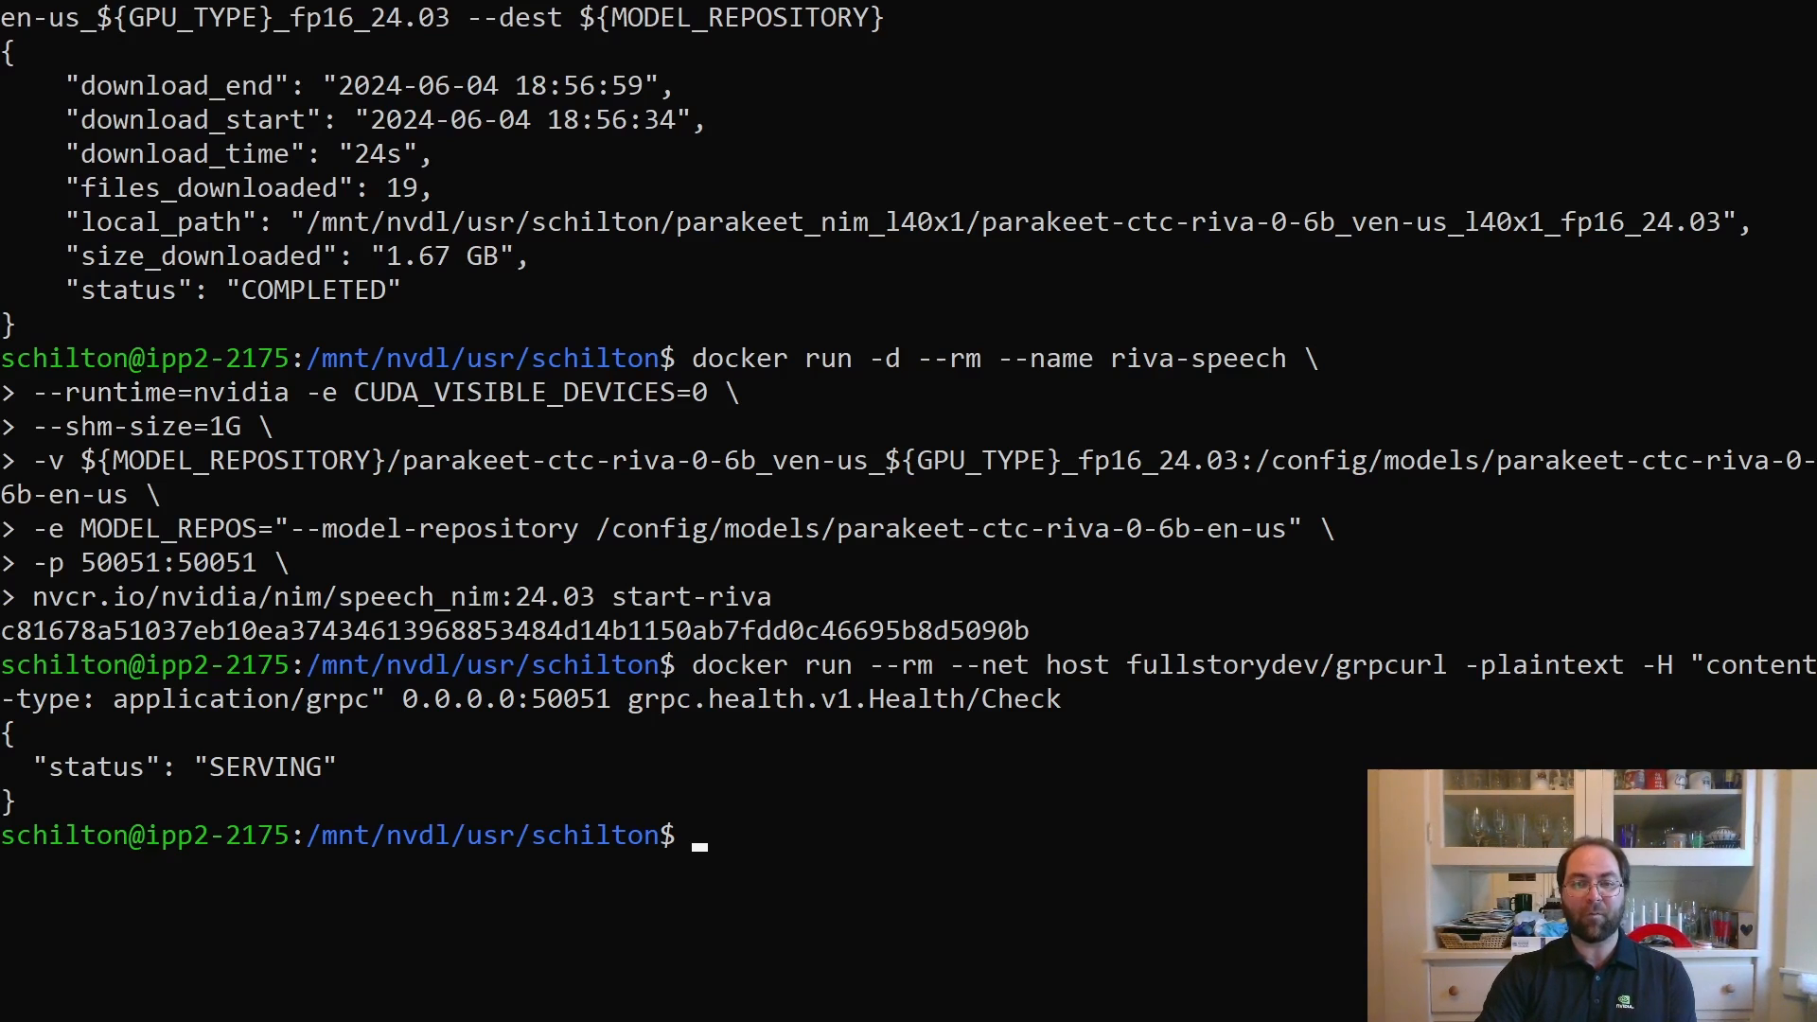
- Run the riva-speech container on port 50051 and confirm gRPC health reports SERVING
{"action": "key", "text": "Enter"}
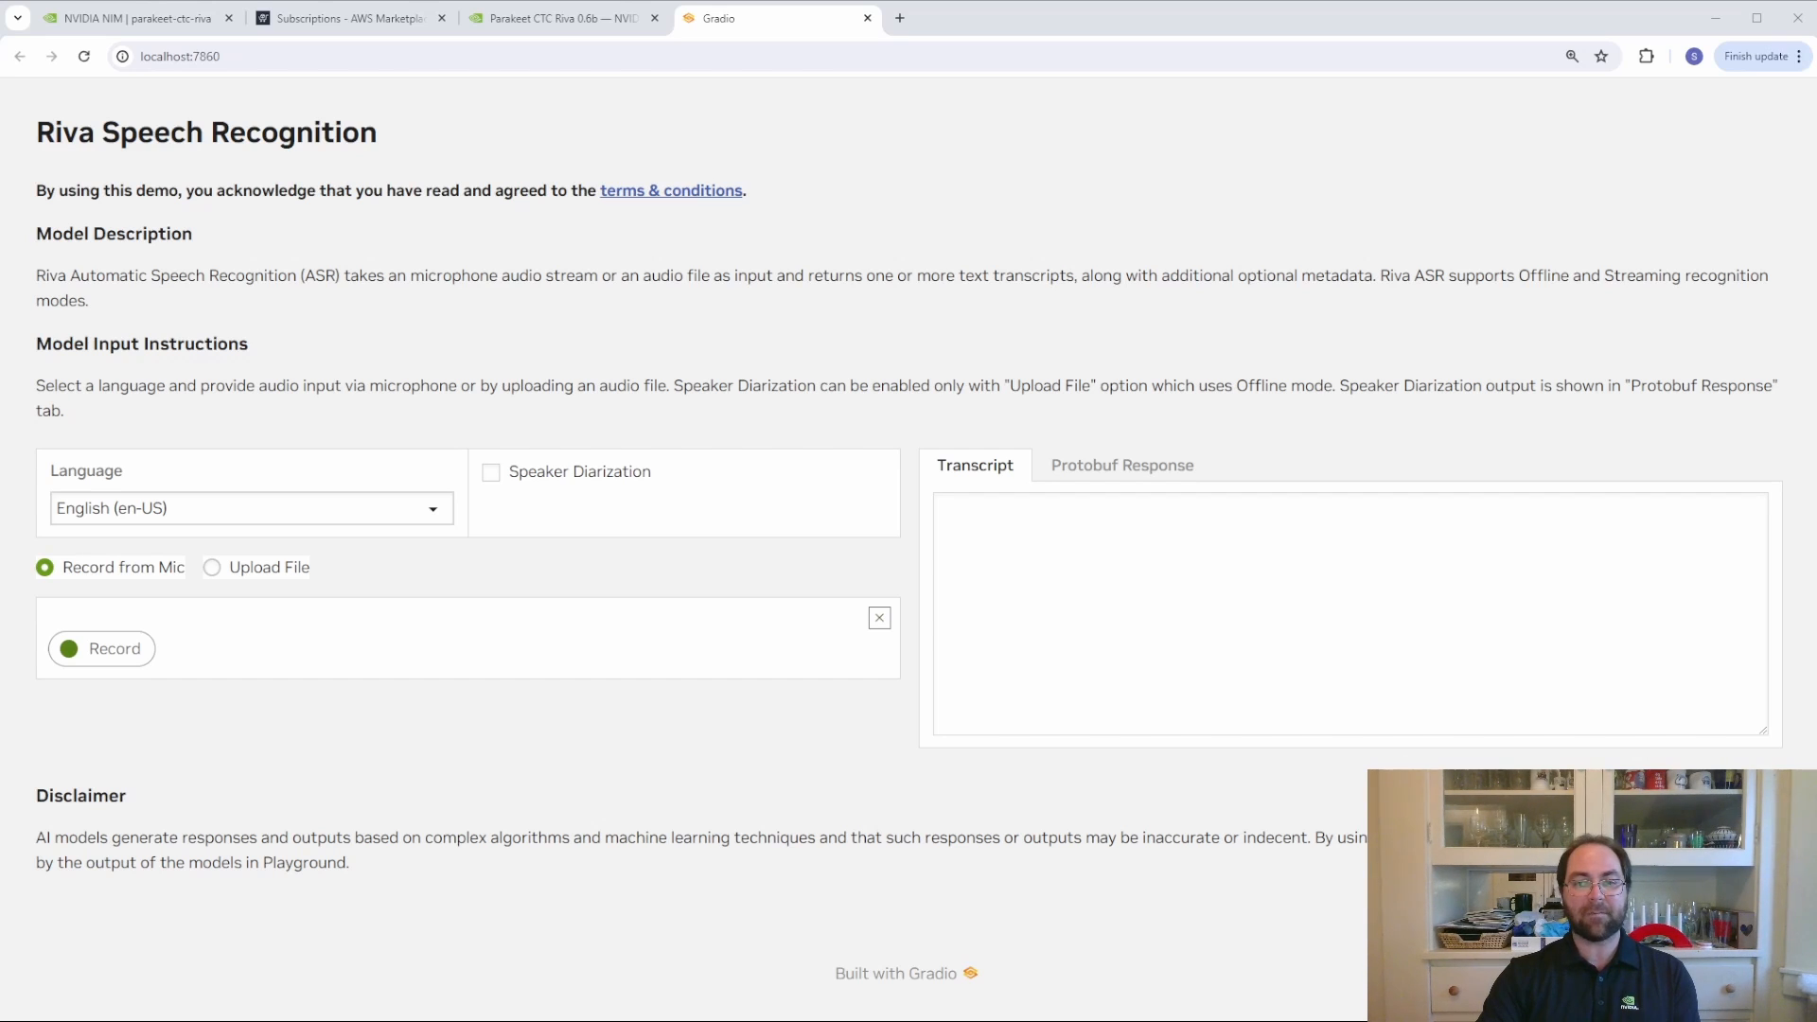
- Record a spoken sentence about the Riva Parakeet NIM for AWS On Air and finalize the transcript
{"action": "left_click", "coordinate": [100, 647]}
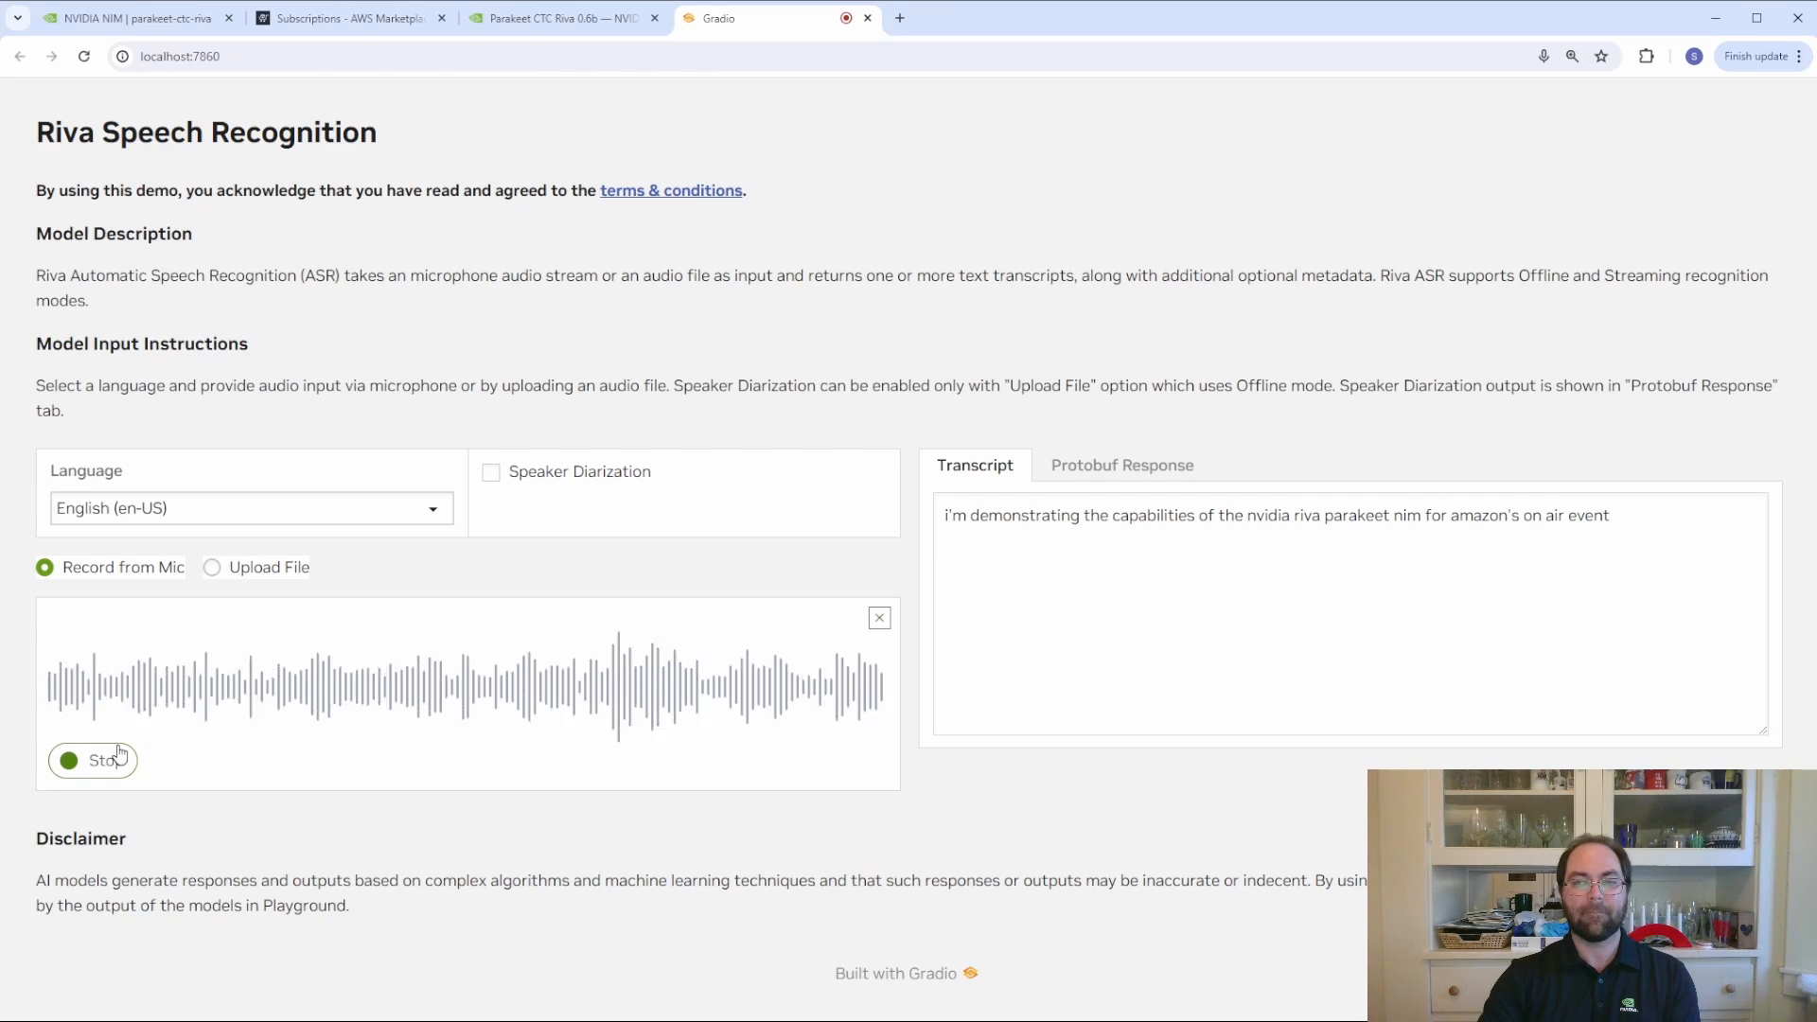
{"action": "left_click", "coordinate": [92, 759]}
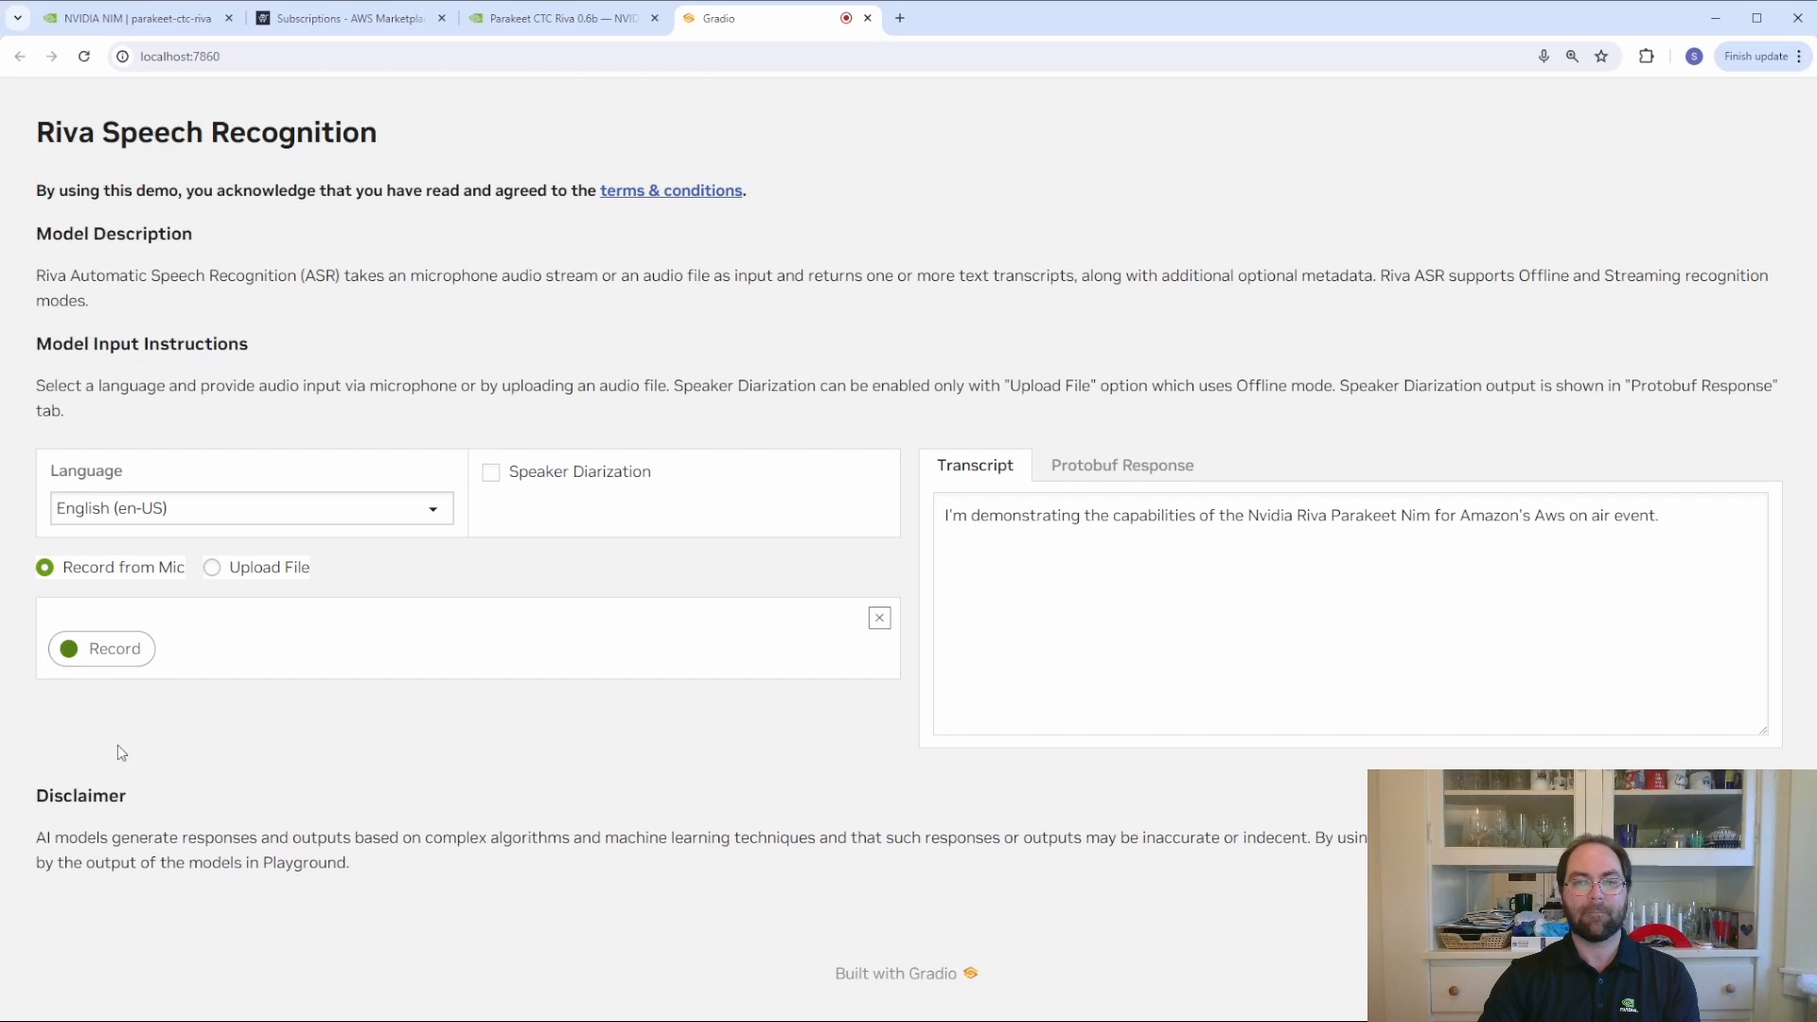